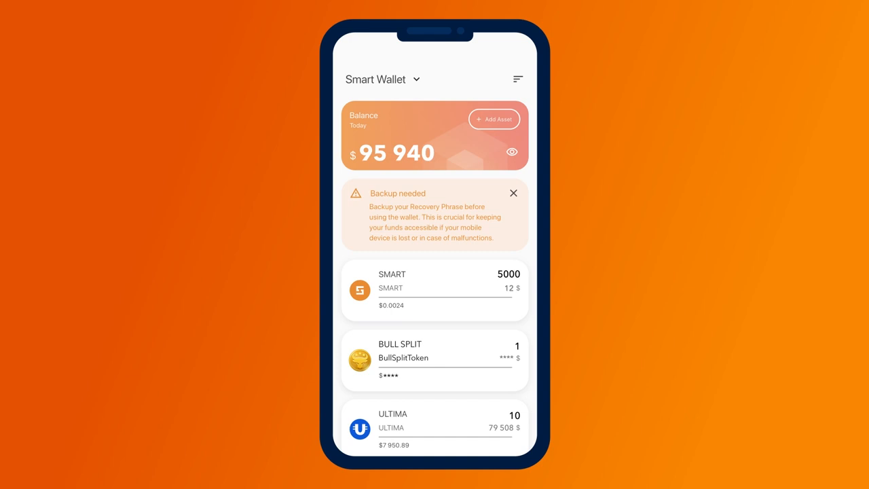
# Freeze the 1 available BULL SPLIT token in the splitting contract and confirm it
pyautogui.click(435, 360)
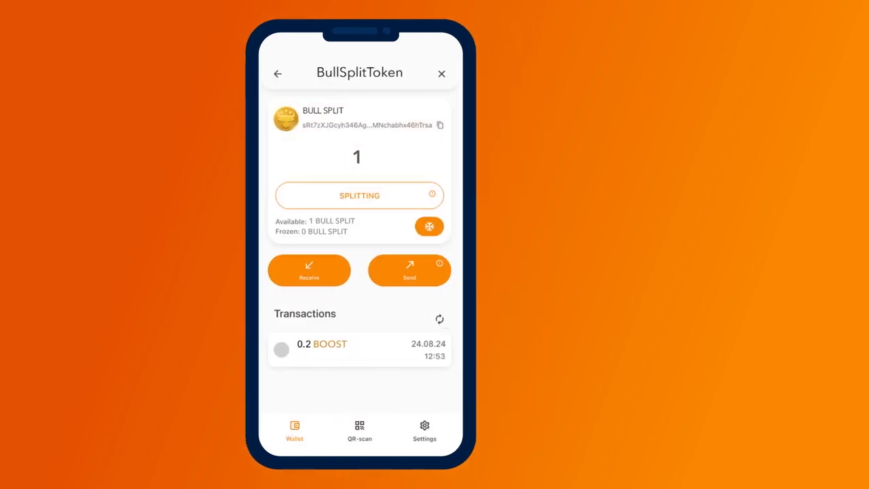
pyautogui.click(429, 225)
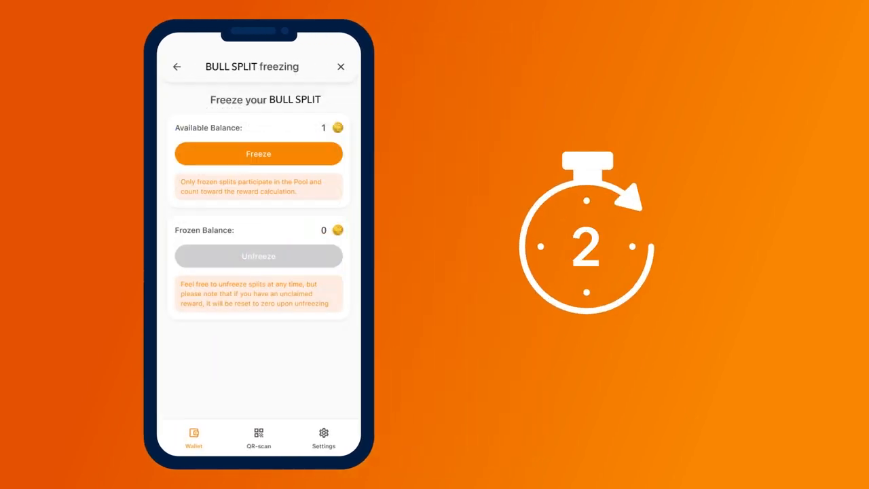
pyautogui.click(258, 153)
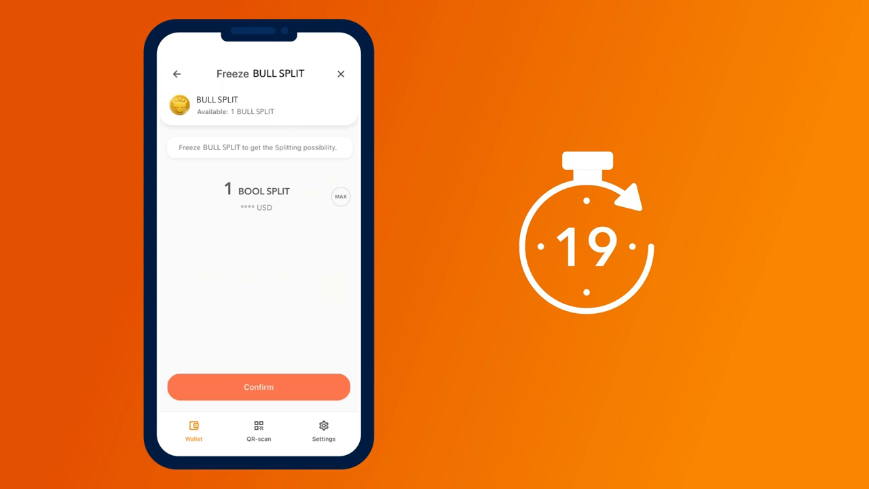
pyautogui.click(258, 386)
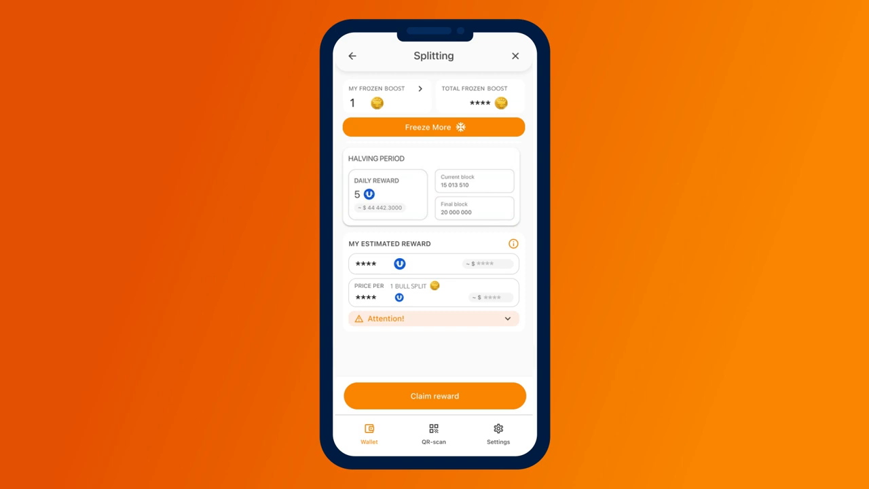
# Claim the 0.001 ULTIMA daily splitting reward and confirm it as successful
pyautogui.click(435, 395)
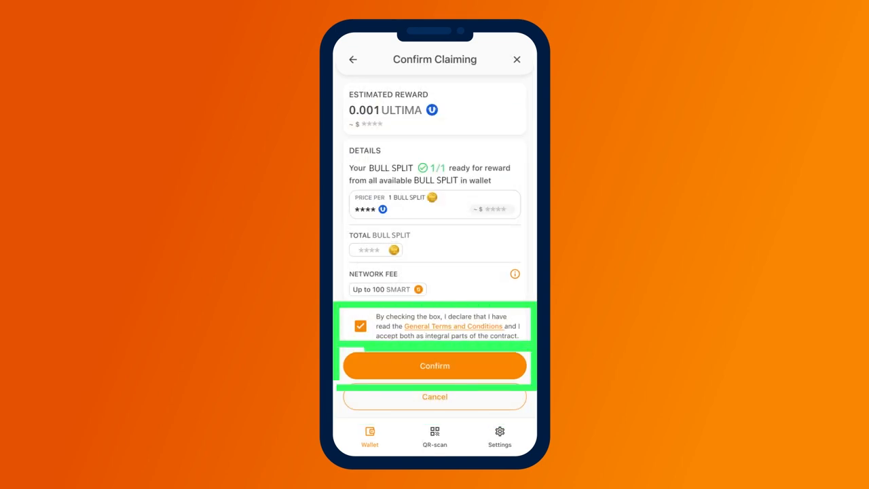
pyautogui.click(434, 365)
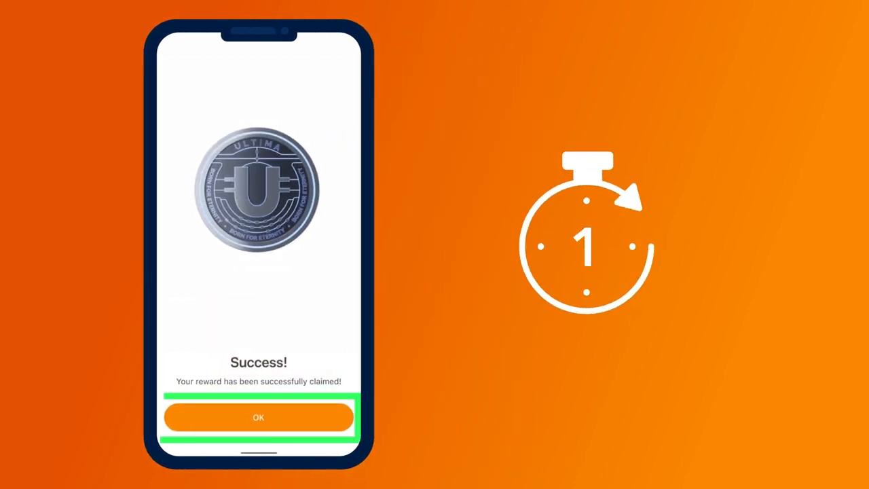